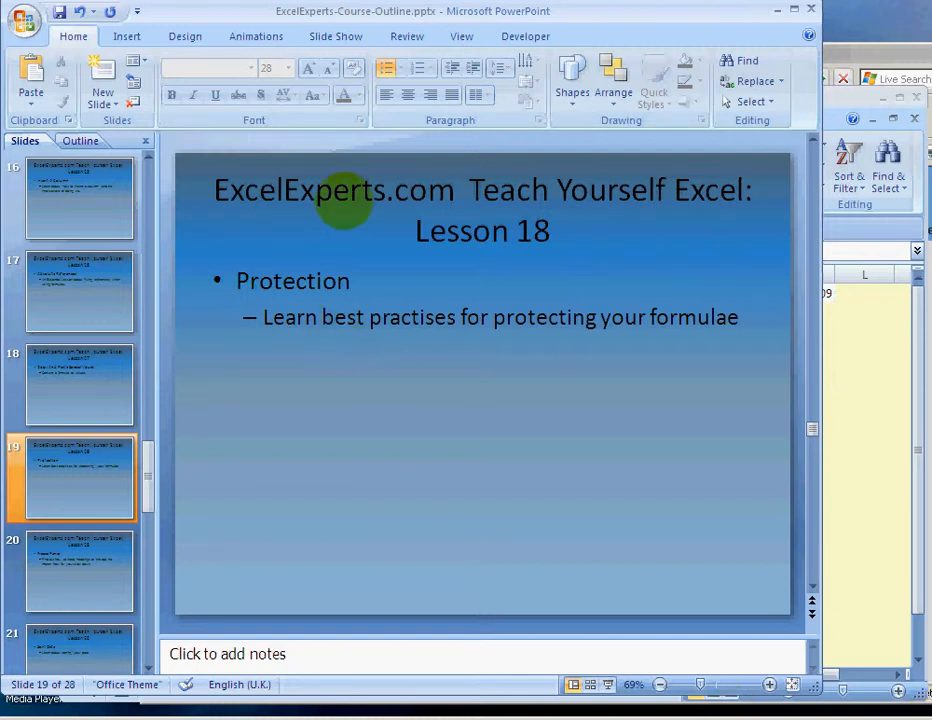
mouse_move(370, 190)
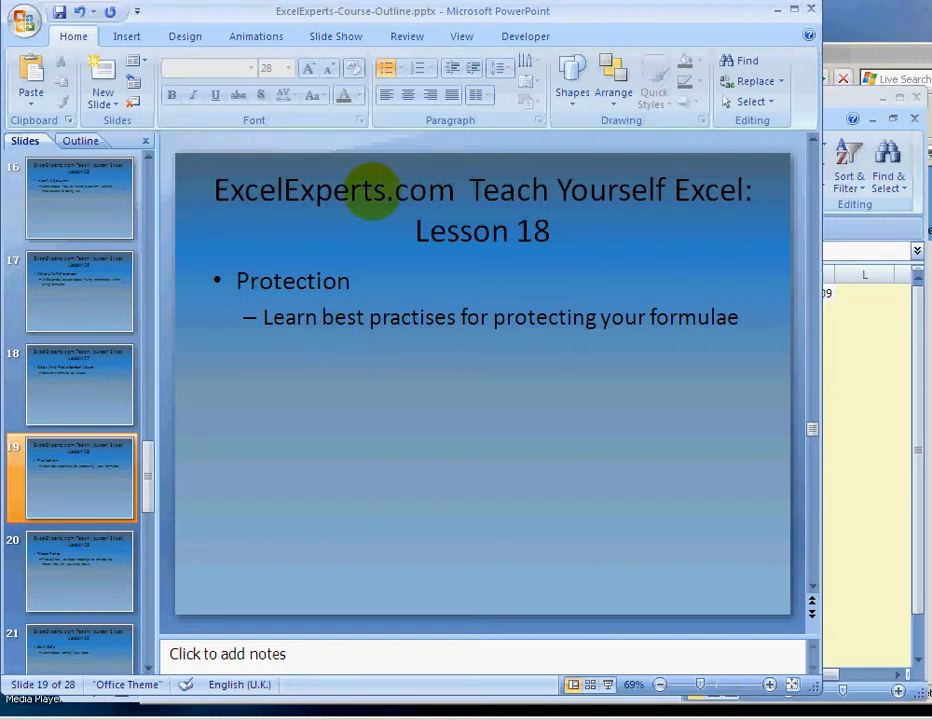
mouse_move(460, 245)
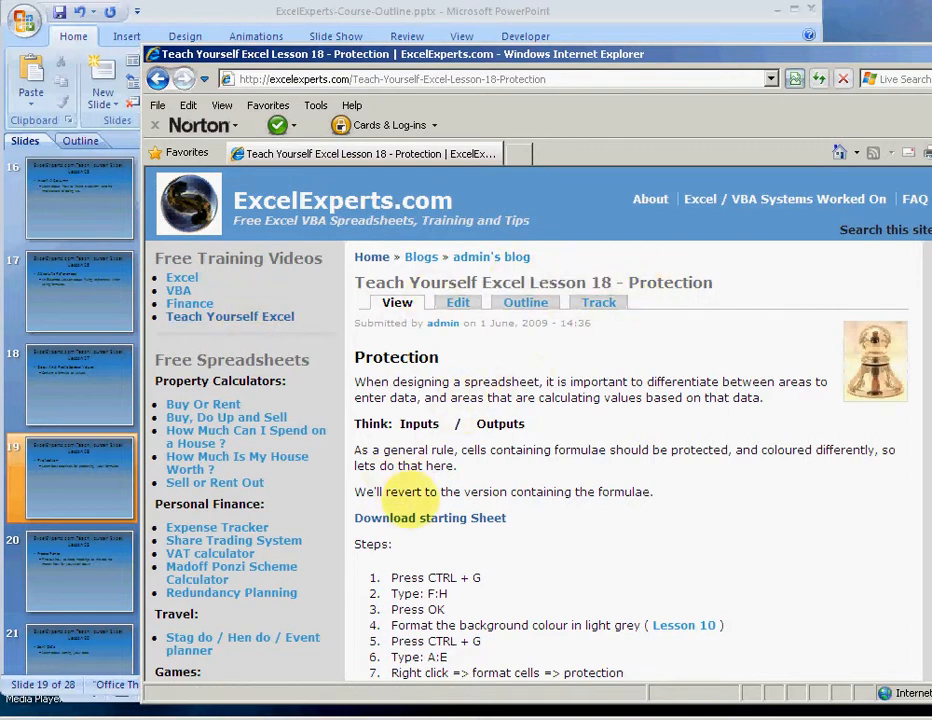
mouse_move(418, 525)
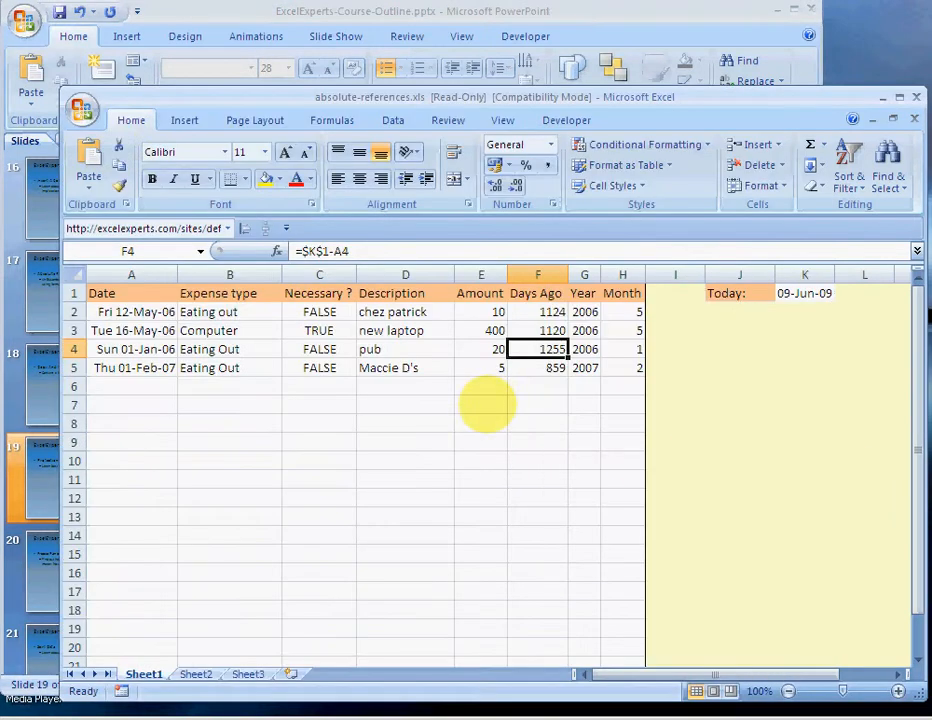
mouse_move(490, 395)
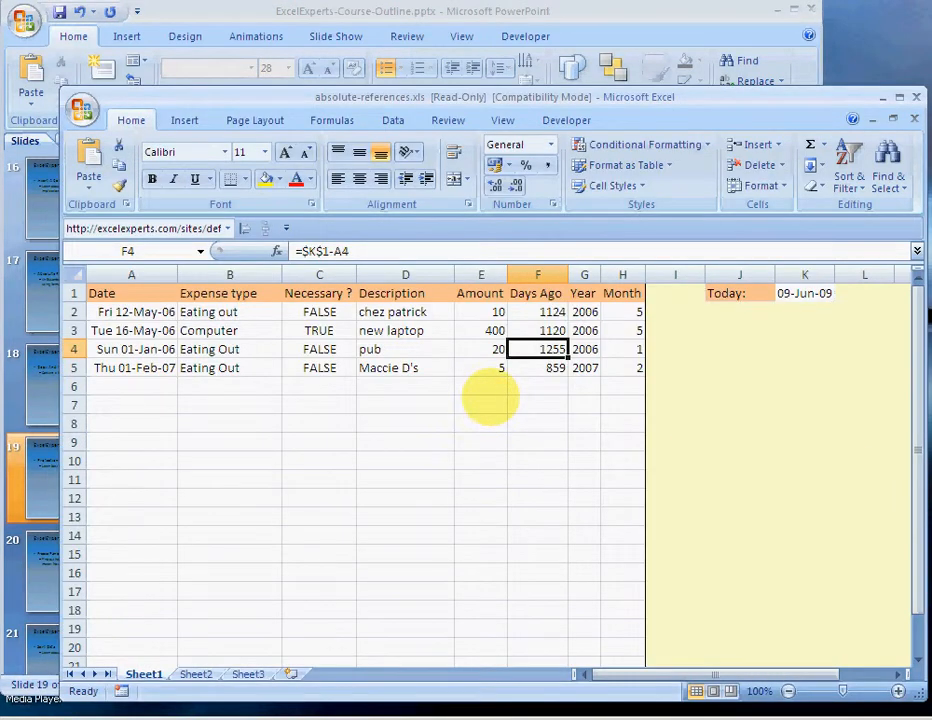
mouse_move(488, 390)
text(f:)
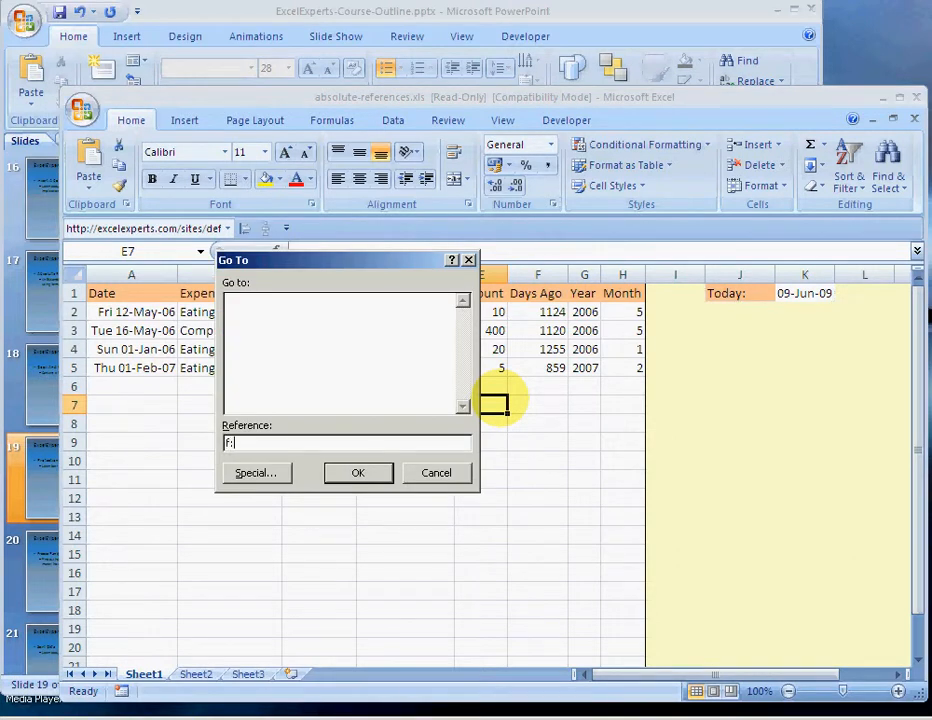
Select columns F through H and give them a light grey fill.
click(357, 472)
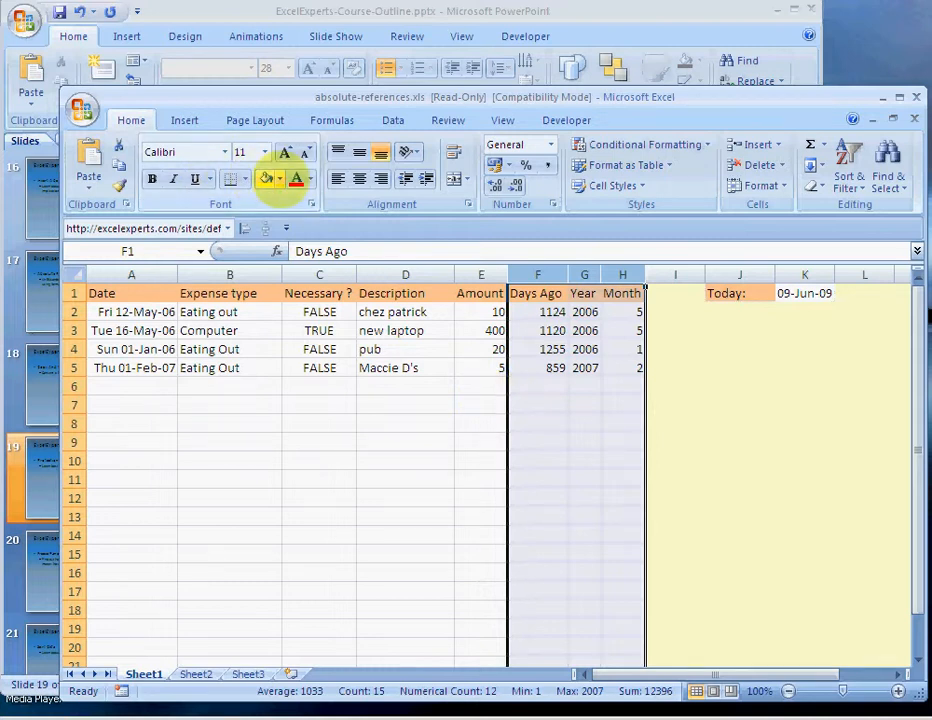
click(282, 179)
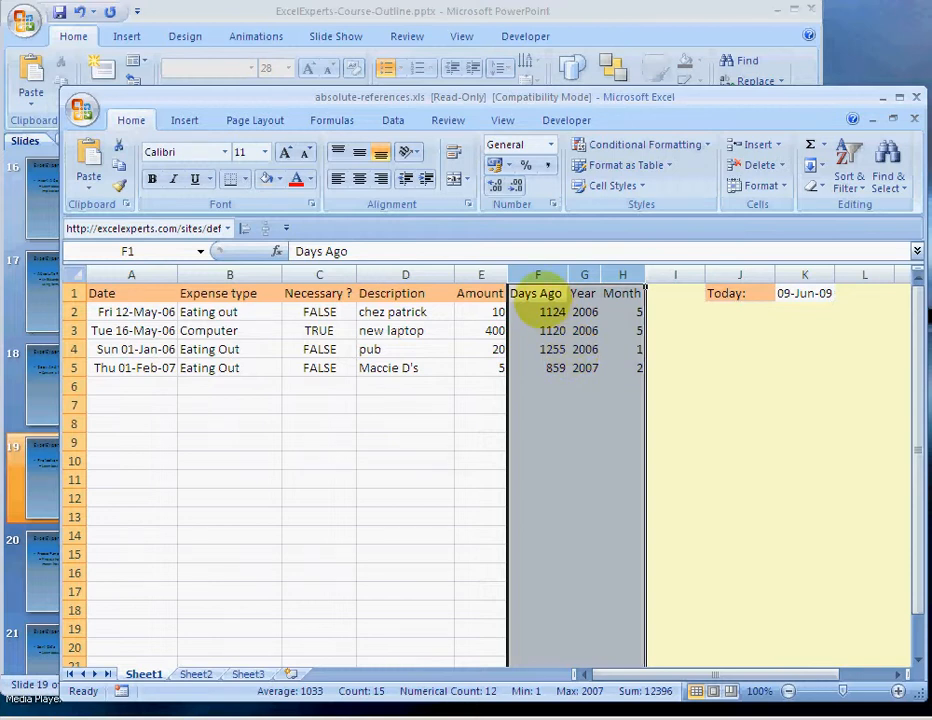
click(538, 293)
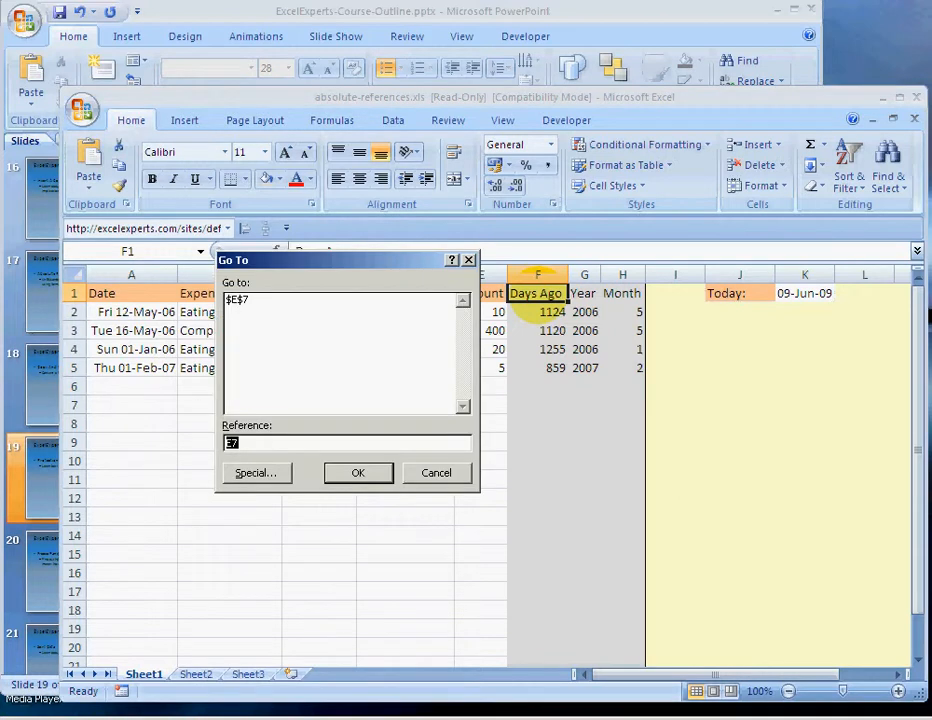
Clear the Locked protection setting for columns A through E in Format Cells.
click(357, 472)
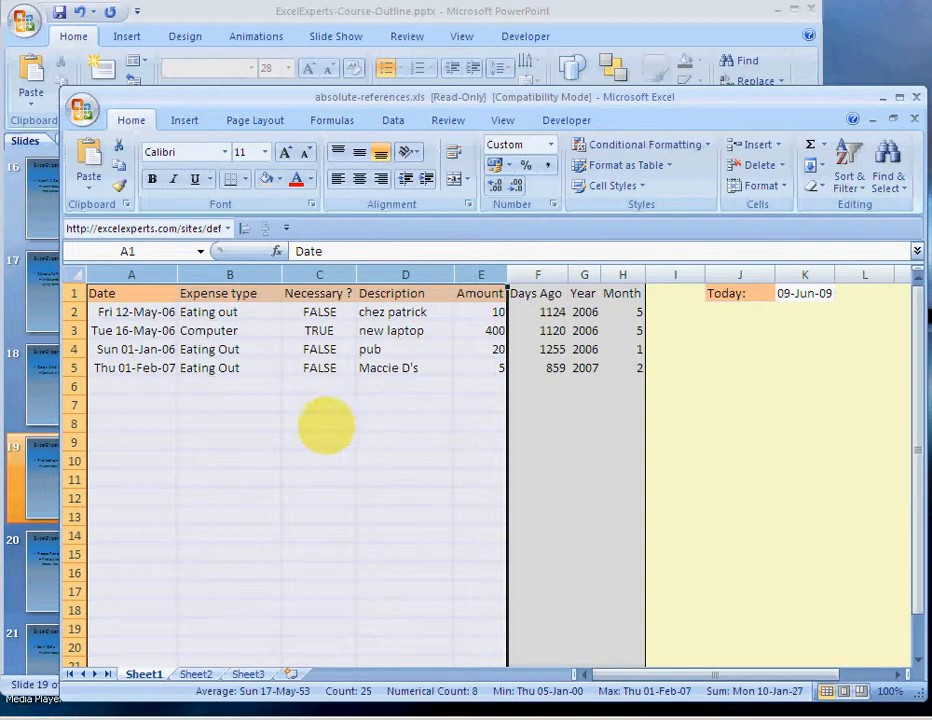
right_click(327, 425)
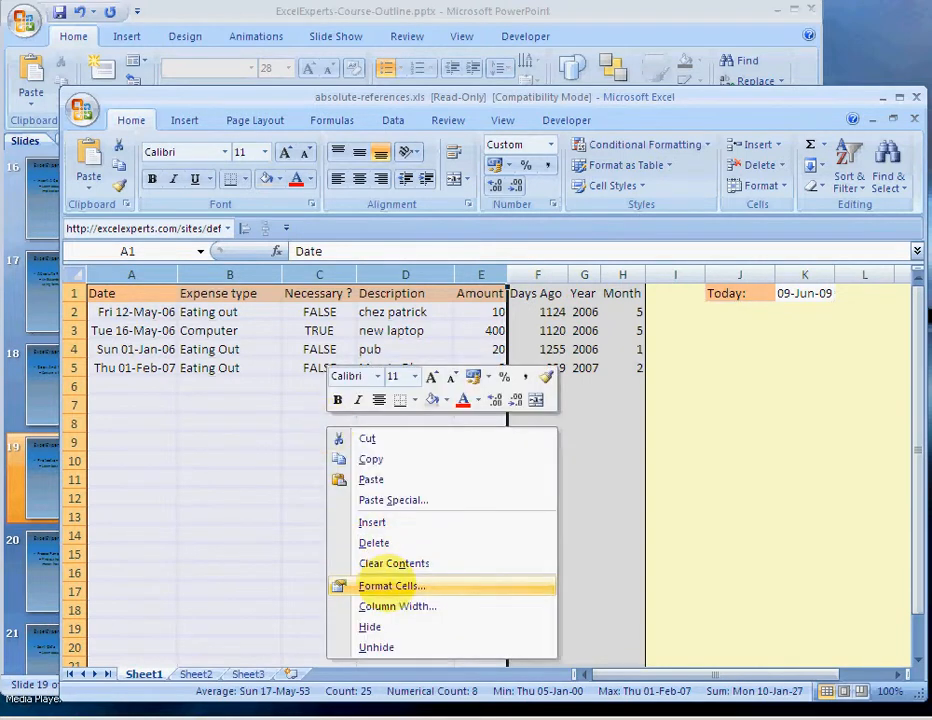
click(389, 585)
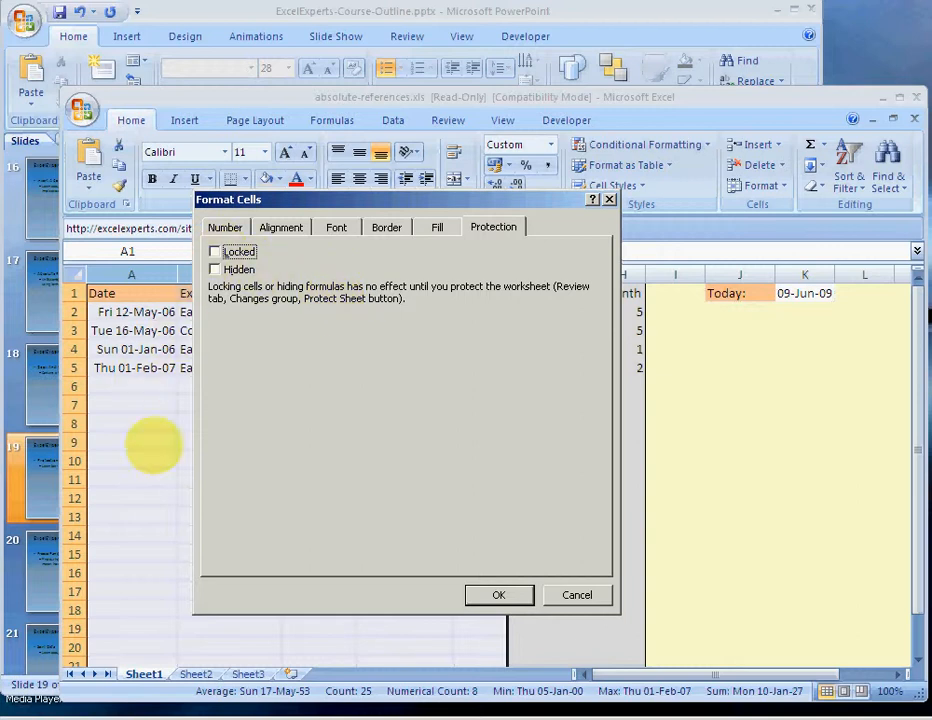
mouse_move(498, 594)
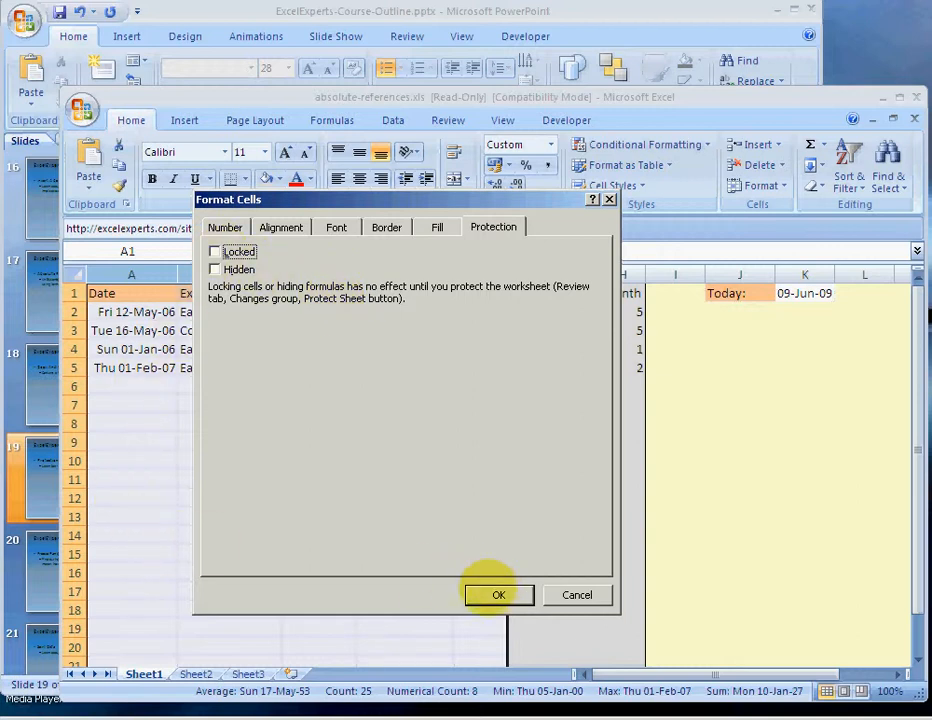
click(499, 594)
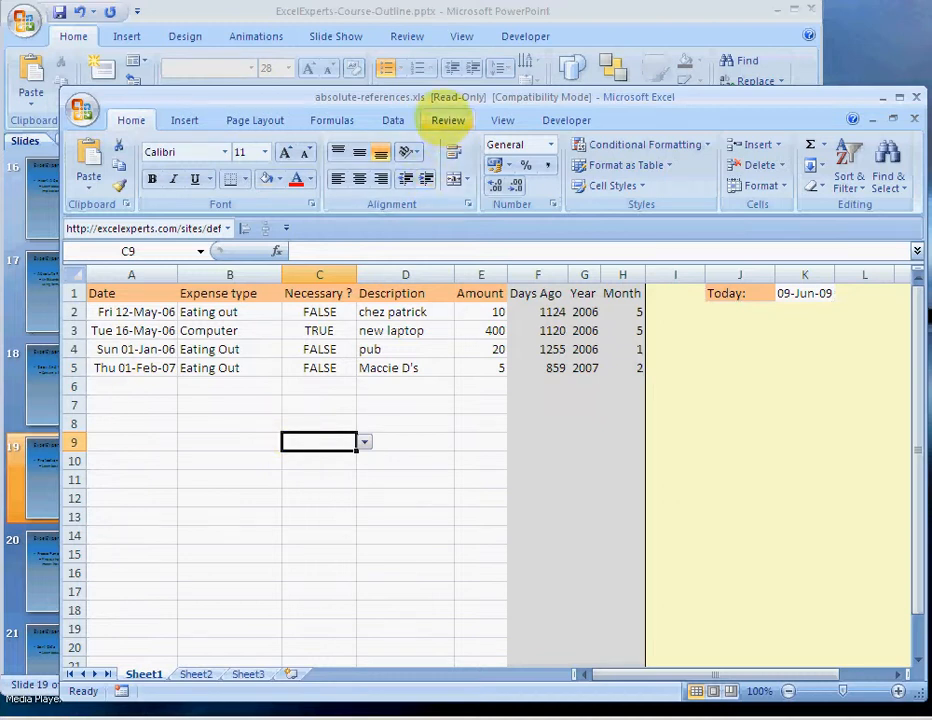
Protect the worksheet from the Review tab with the default settings.
click(447, 120)
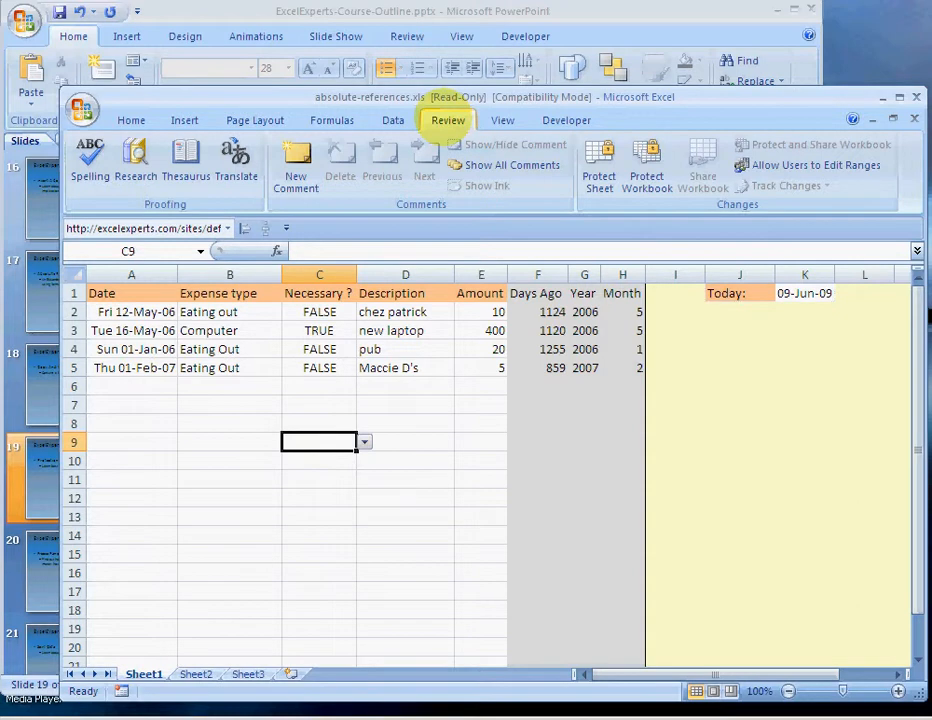
click(598, 160)
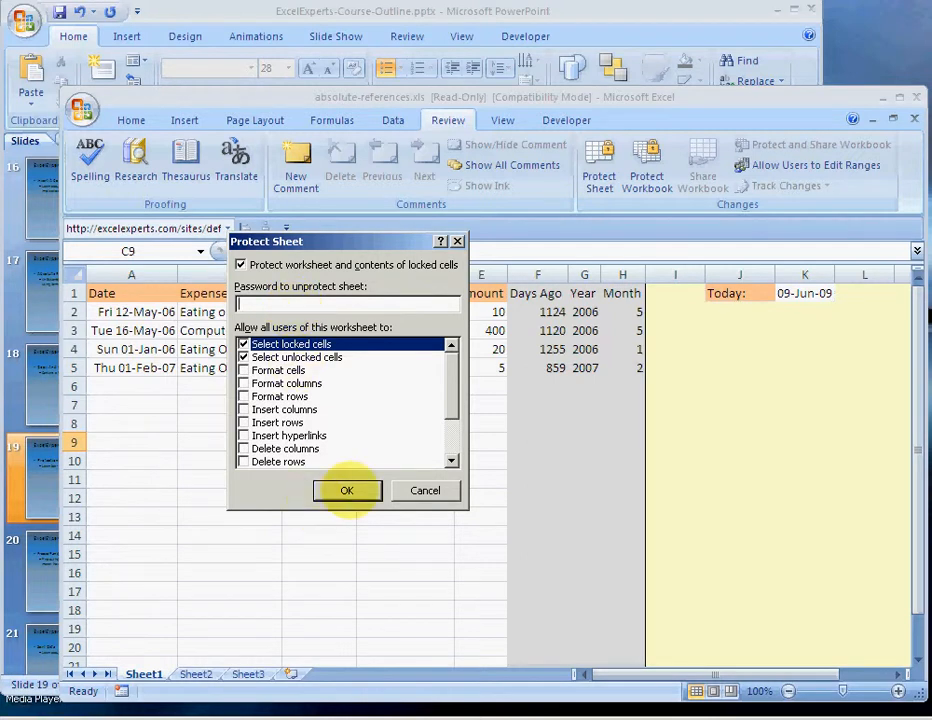
click(347, 490)
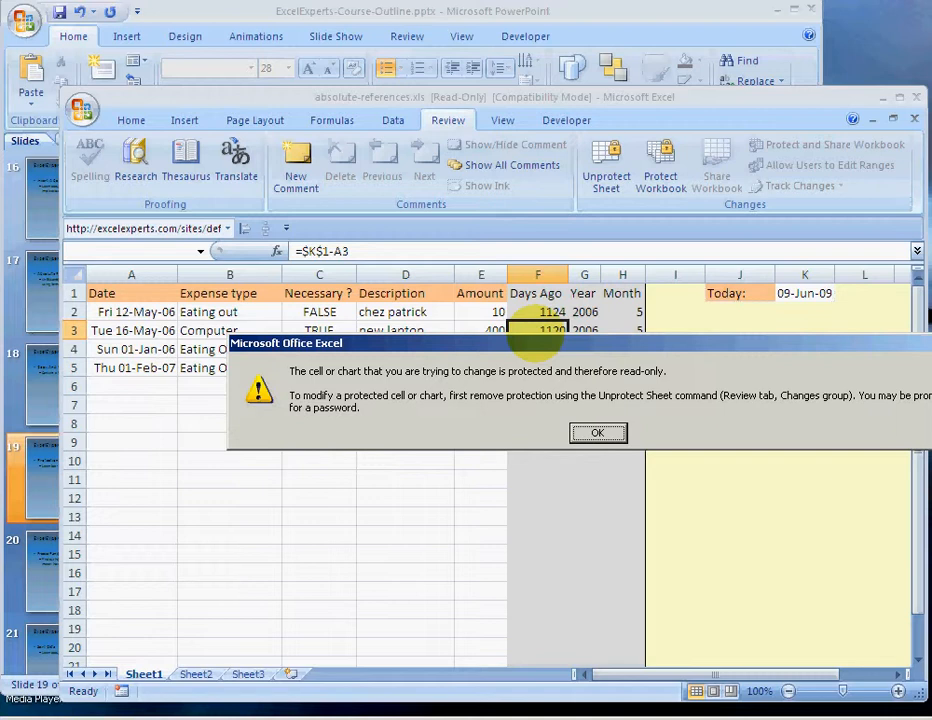
click(597, 432)
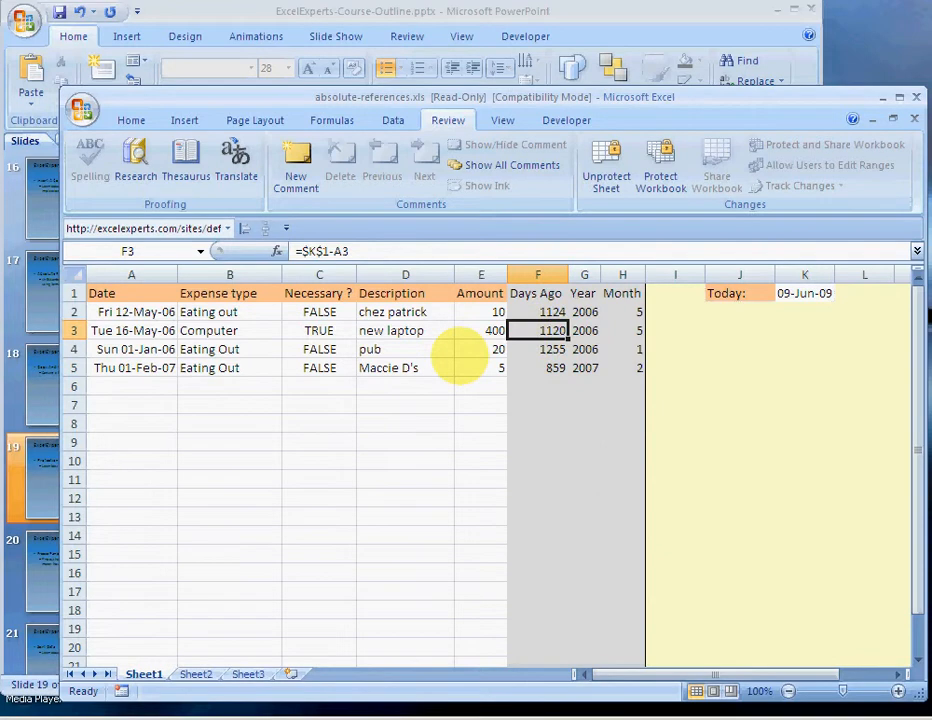
mouse_move(605, 160)
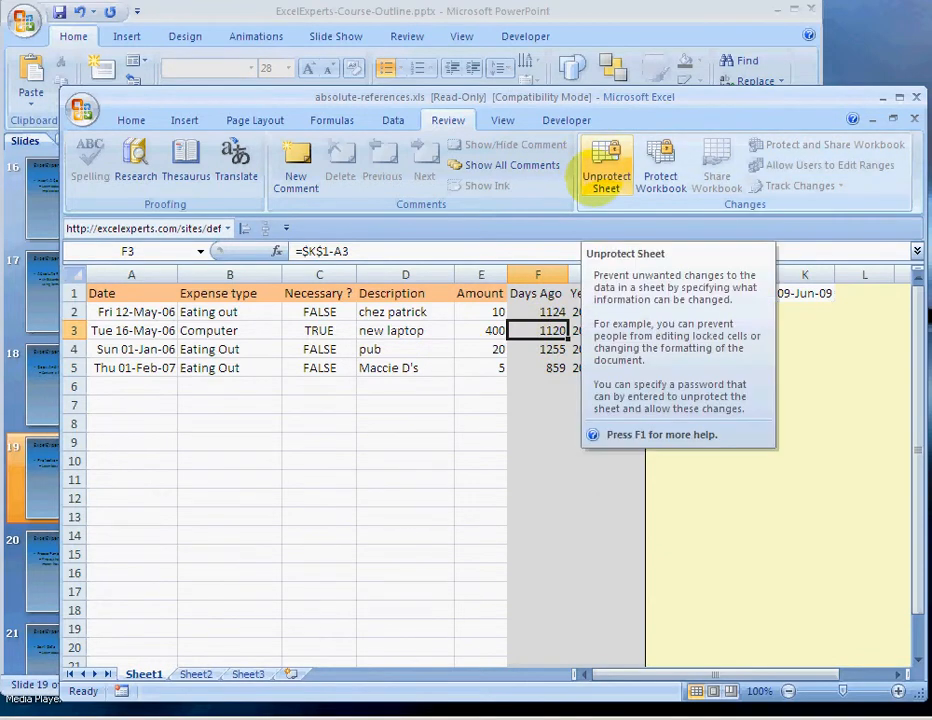
Unprotect the worksheet from the Review tab.
click(599, 165)
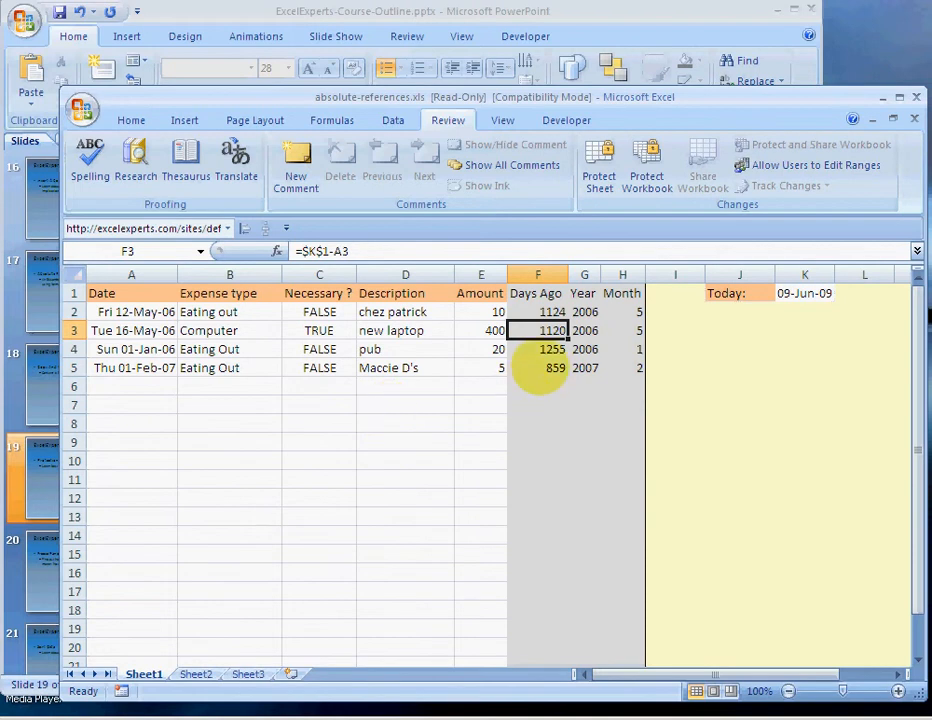
mouse_move(463, 405)
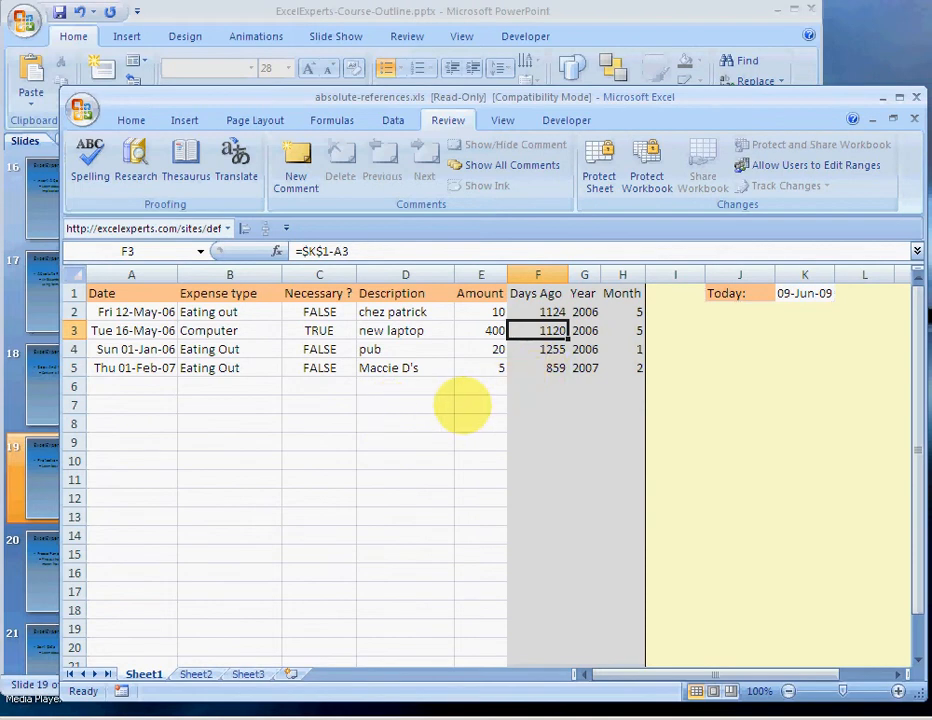